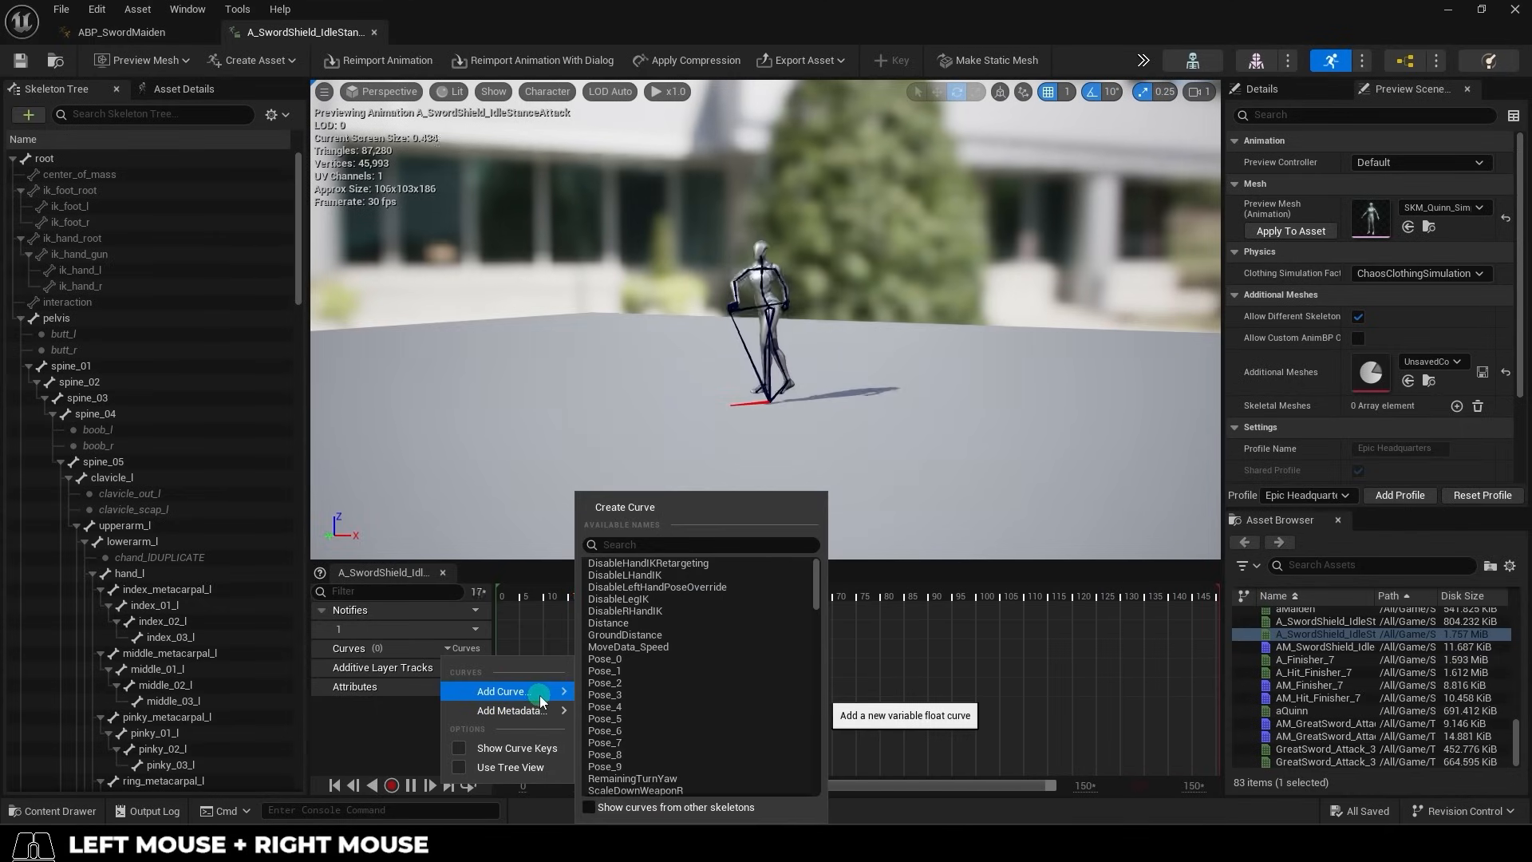
- Create the float curve attachWeaponToIK and open its options for editing
{"action": "left_click", "coordinate": [503, 691]}
{"action": "type", "text": "attachWeaponTo"}
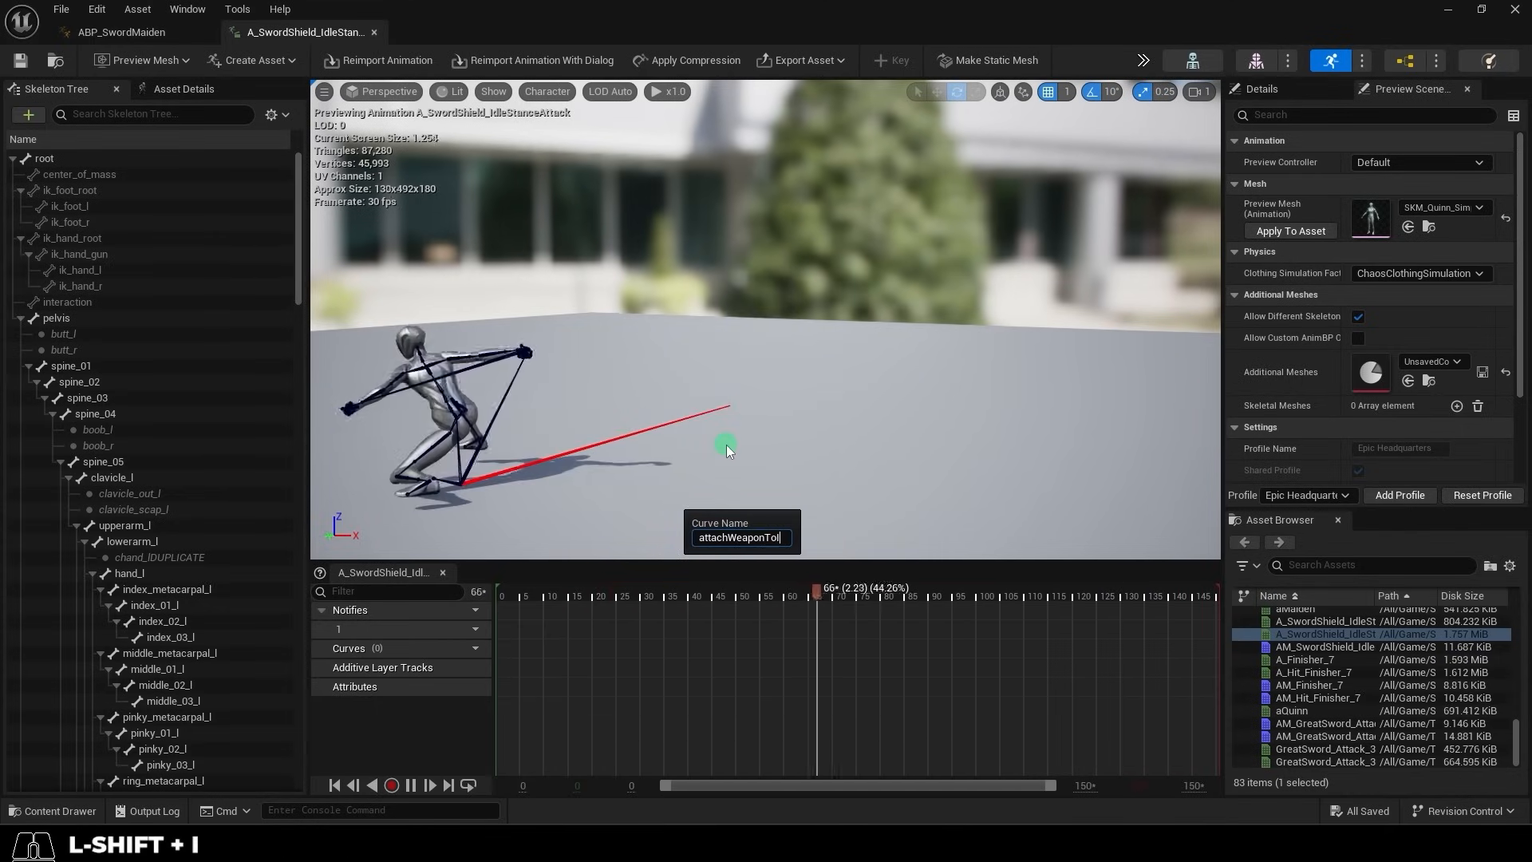
{"action": "right_click", "coordinate": [648, 752]}
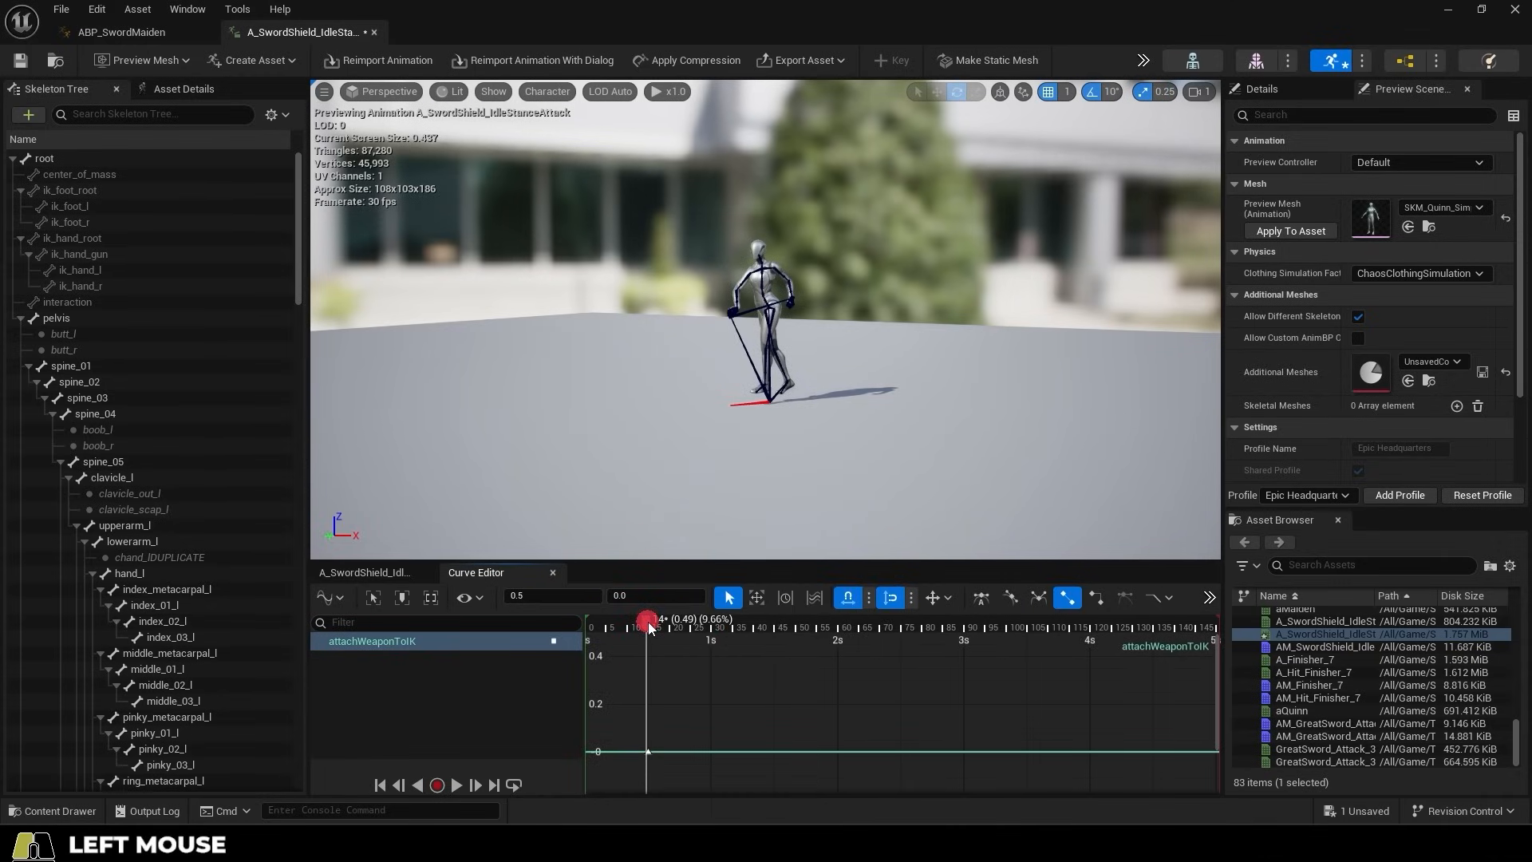
- Move a key so attachWeaponToIK holds 1 near start and end, 0 between
{"action": "left_click_drag", "start_coordinate": [648, 622], "coordinate": [651, 640]}
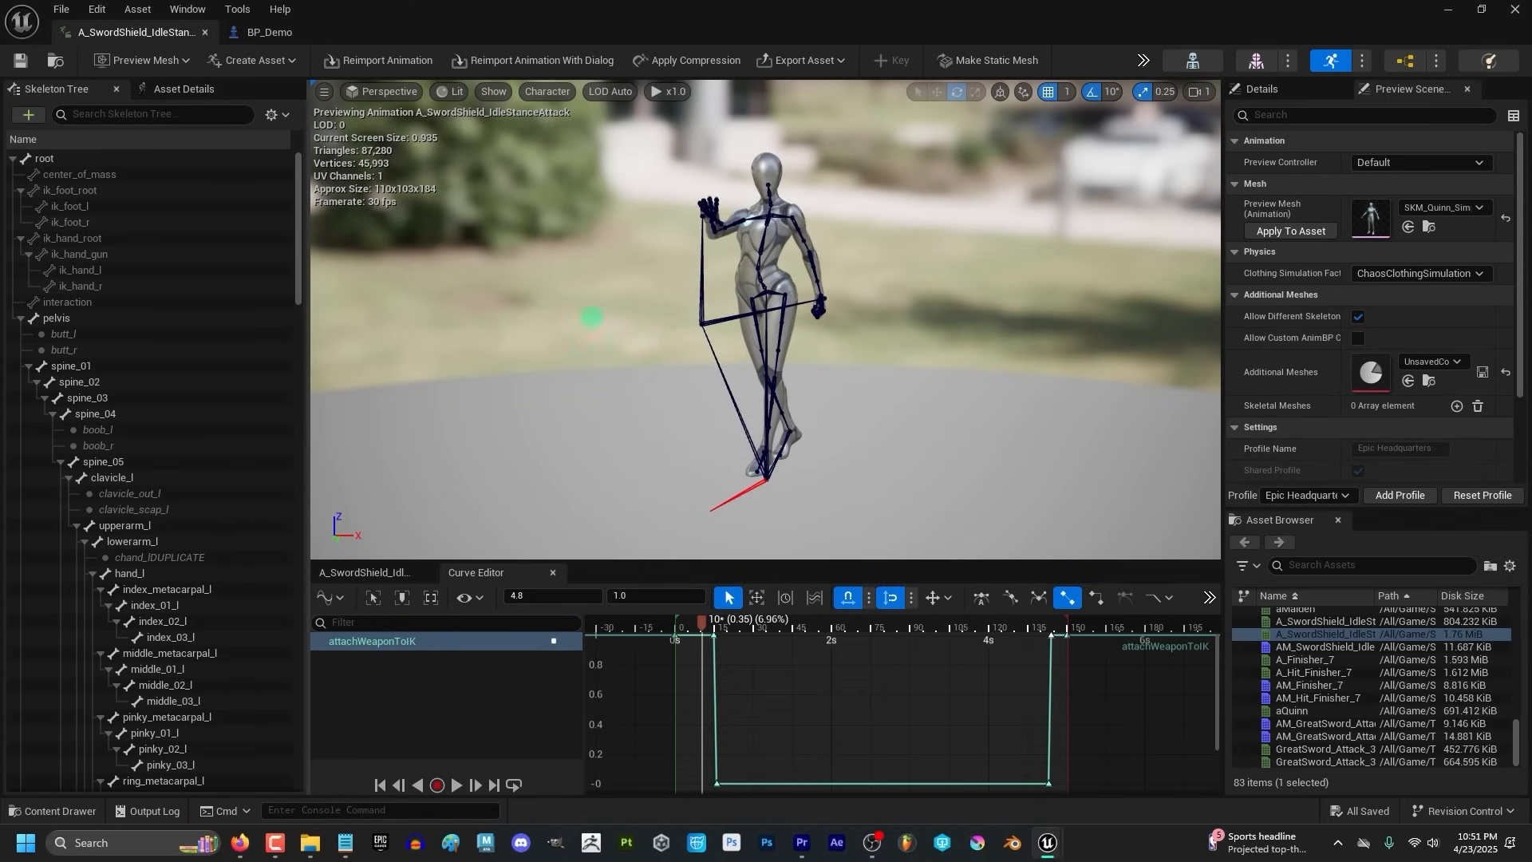
- Set the preview mesh to SM_SwordShieldMaiden
{"action": "left_click", "coordinate": [144, 60]}
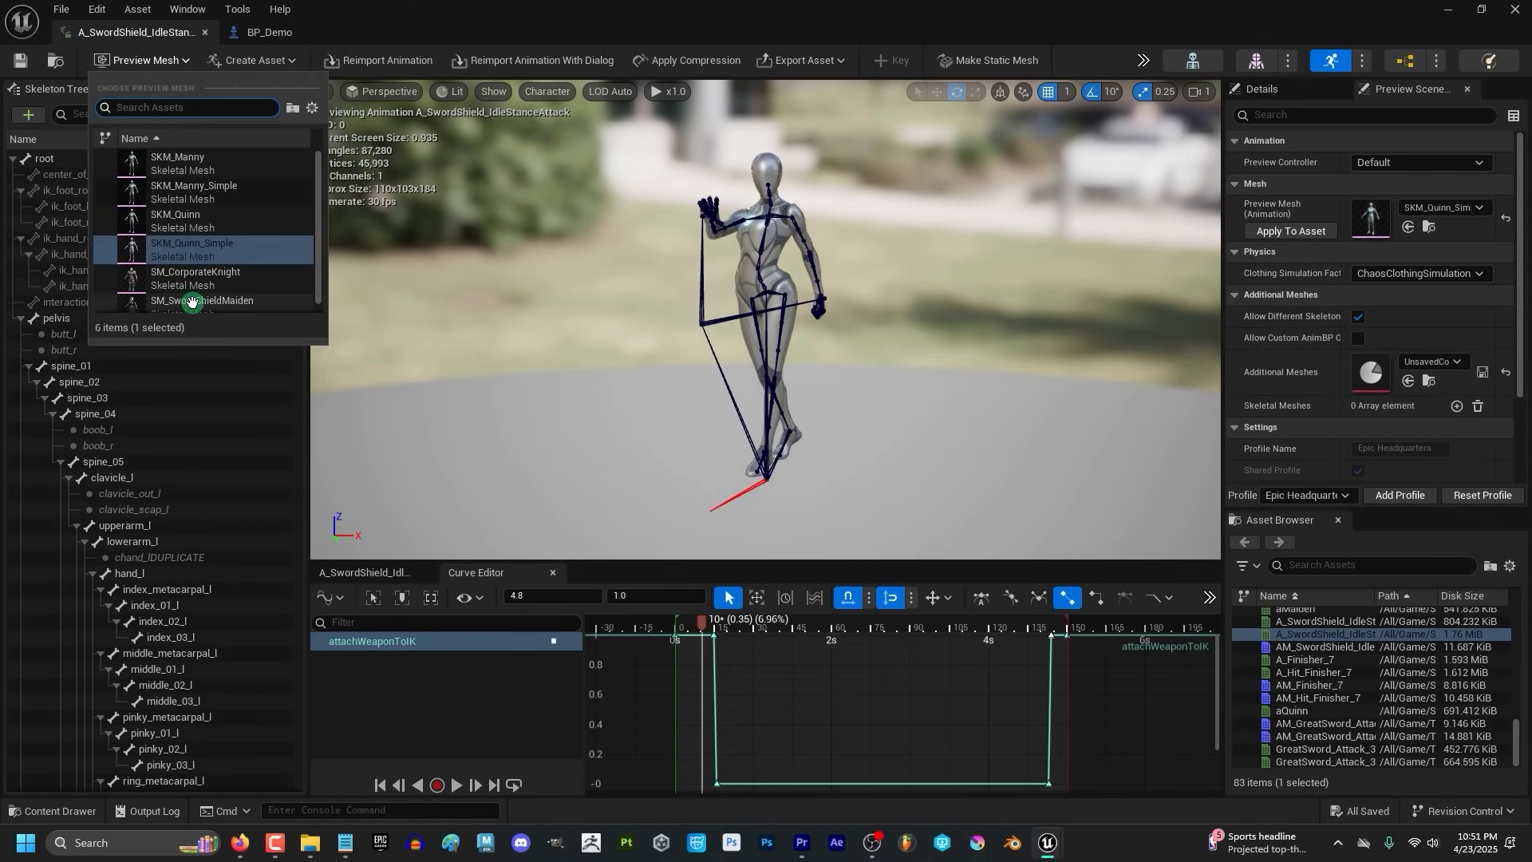
{"action": "mouse_move", "coordinate": [196, 296]}
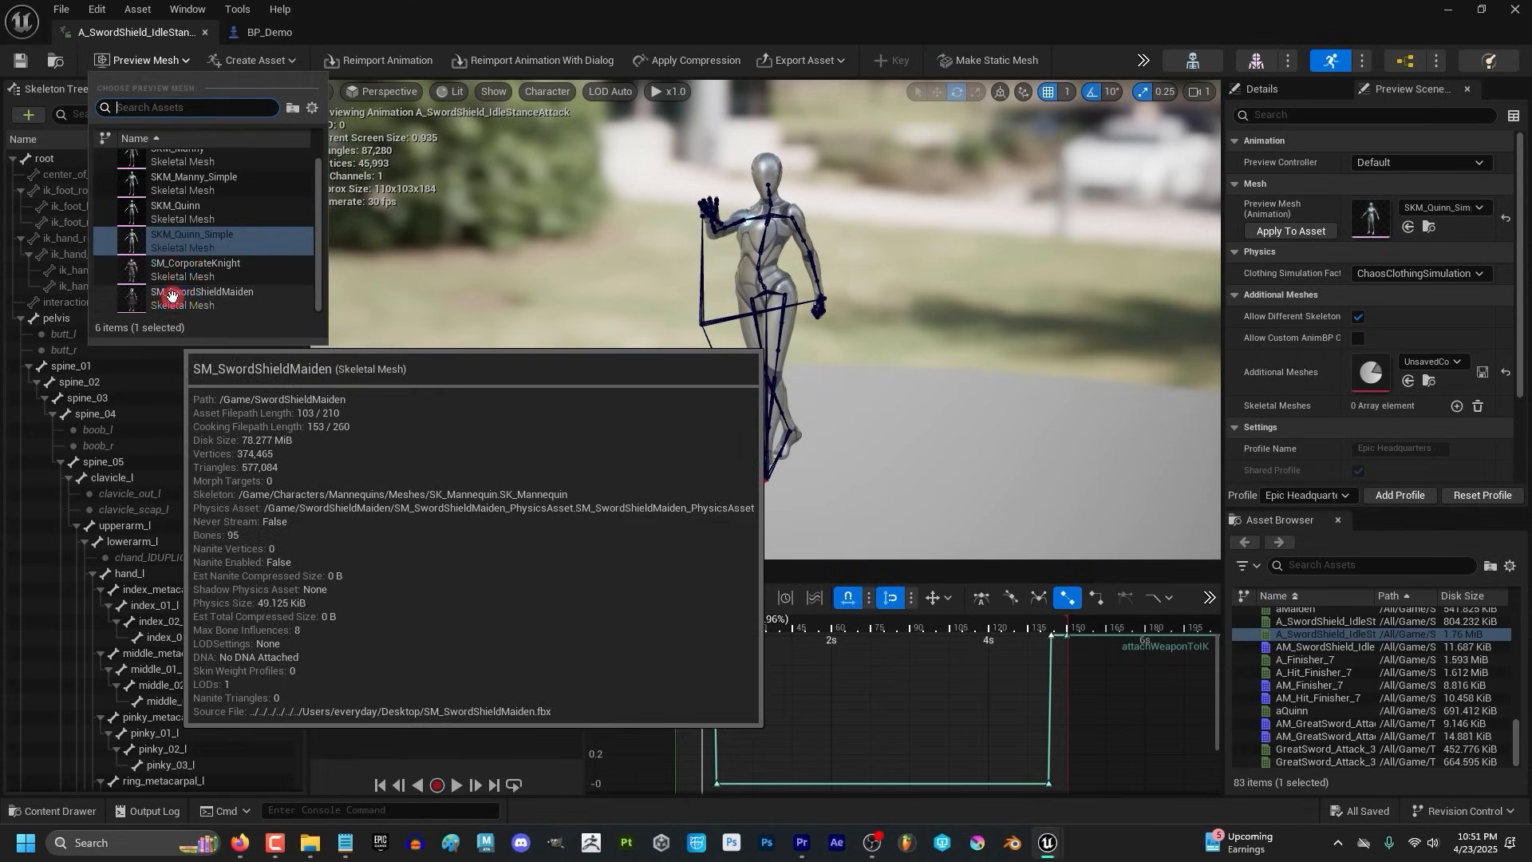
{"action": "left_click", "coordinate": [210, 297]}
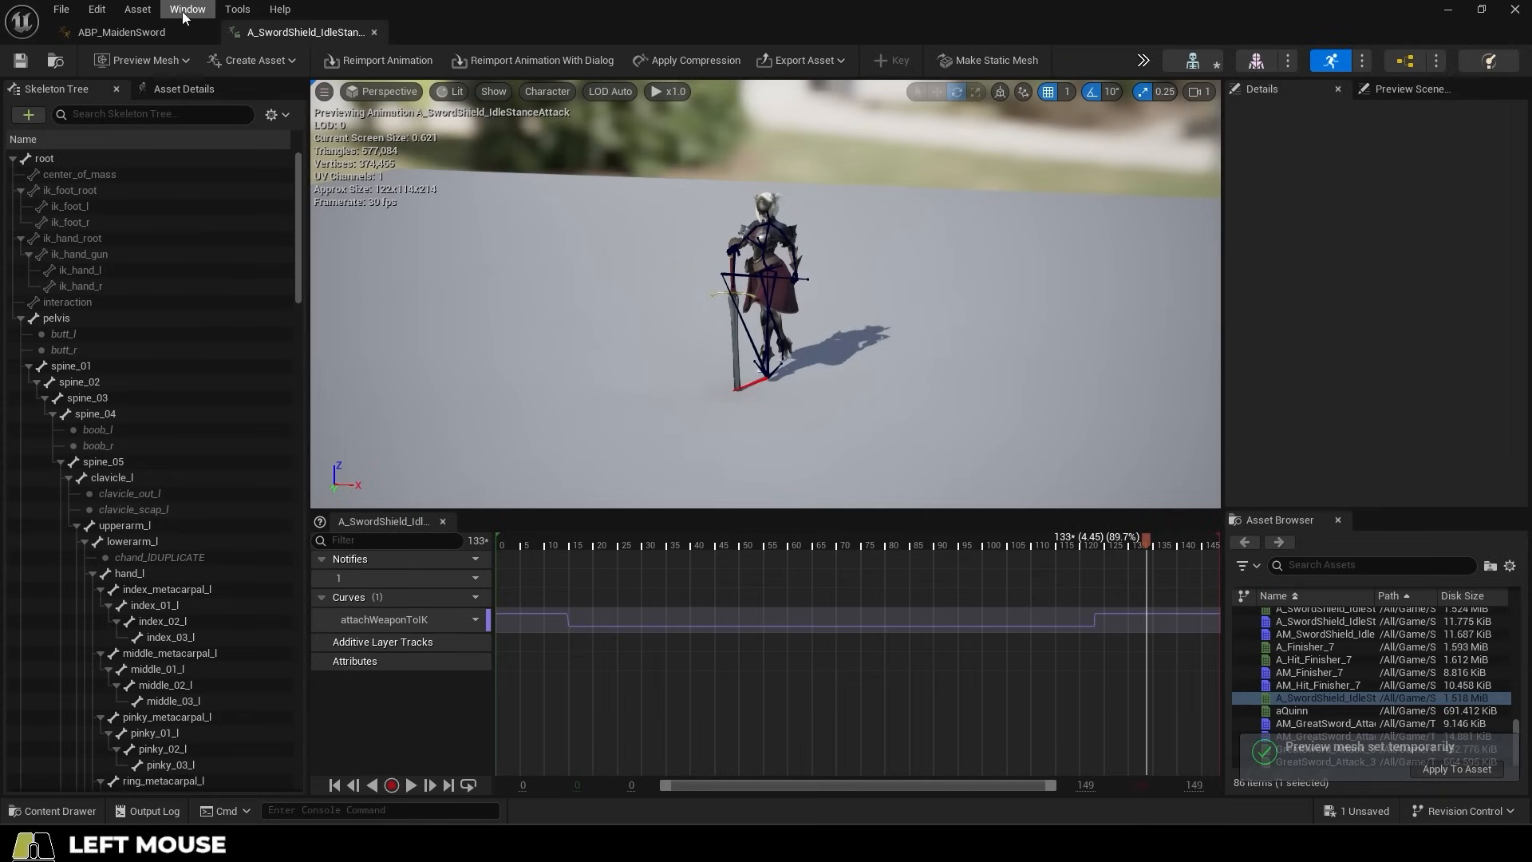
- Set CopyBonesModifier bone pairs: weapon_r to ik_hand_gun, plus a foot bone pair
{"action": "left_click", "coordinate": [186, 9]}
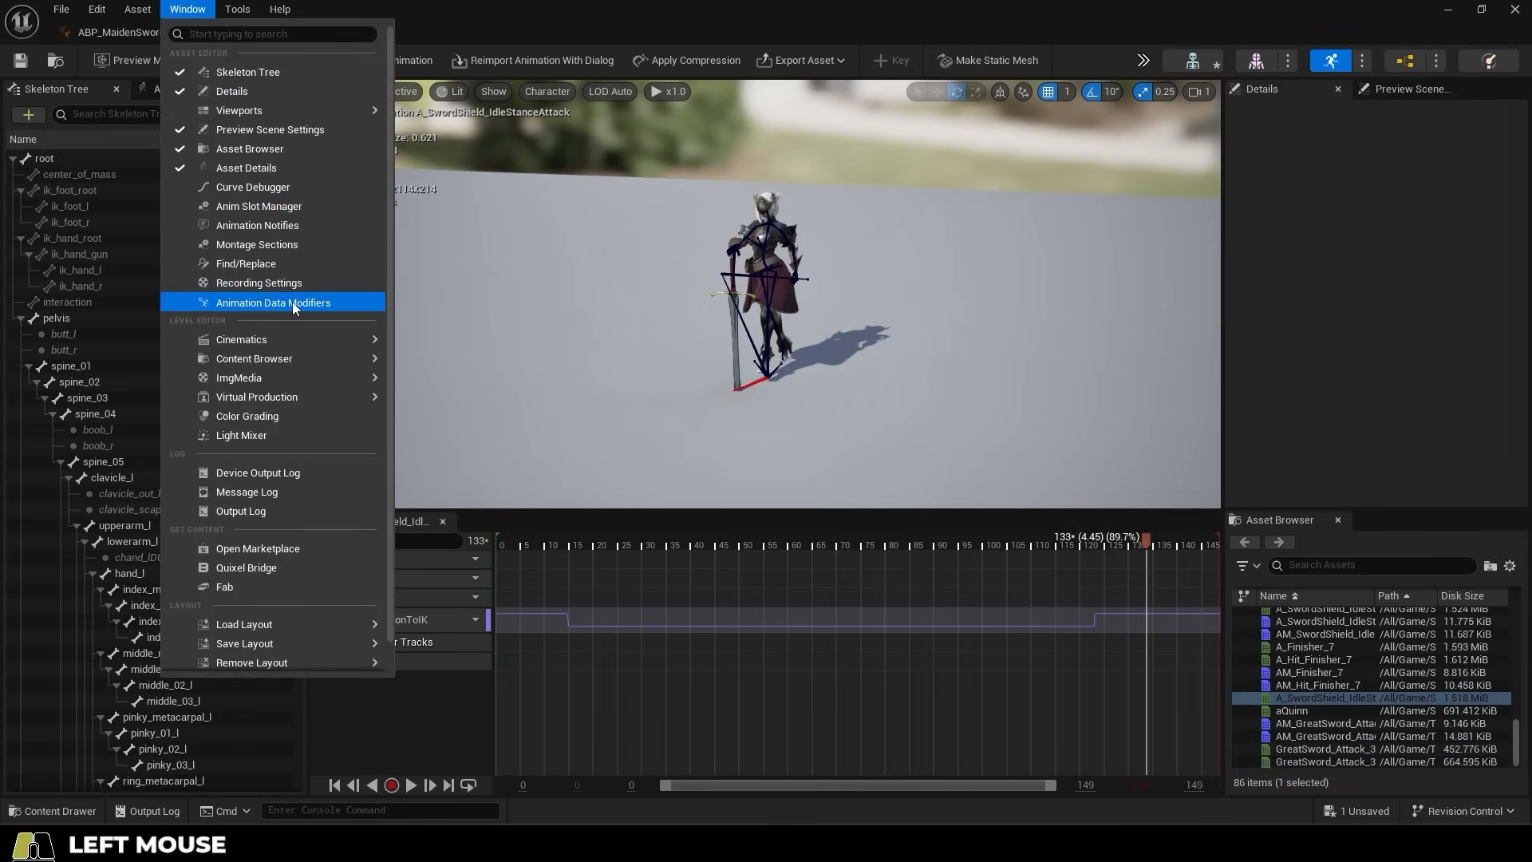
{"action": "left_click", "coordinate": [274, 302]}
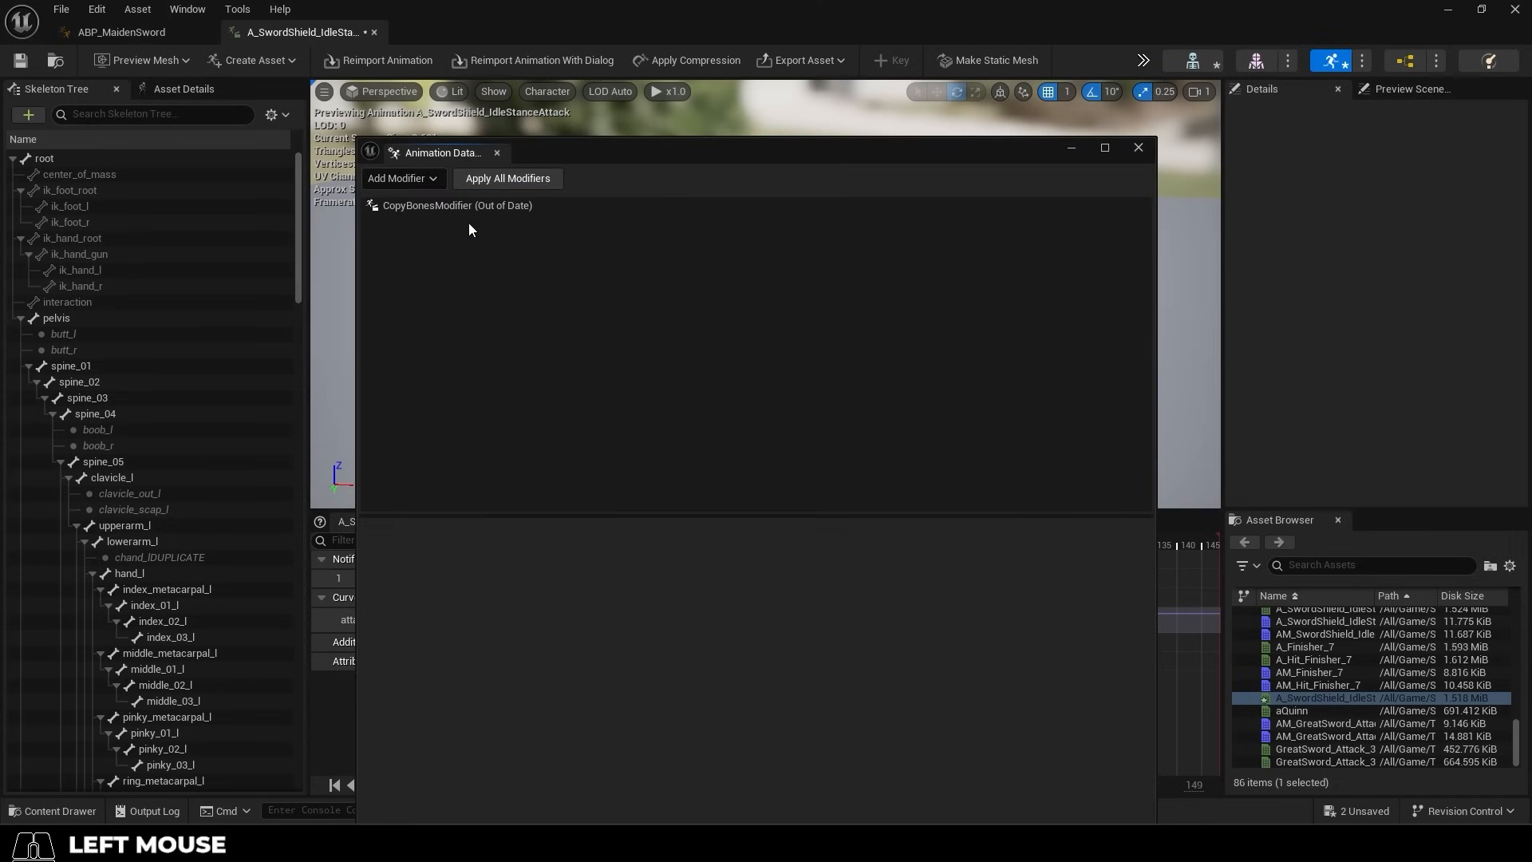
{"action": "left_click", "coordinate": [456, 205]}
{"action": "type", "text": "weapon"}
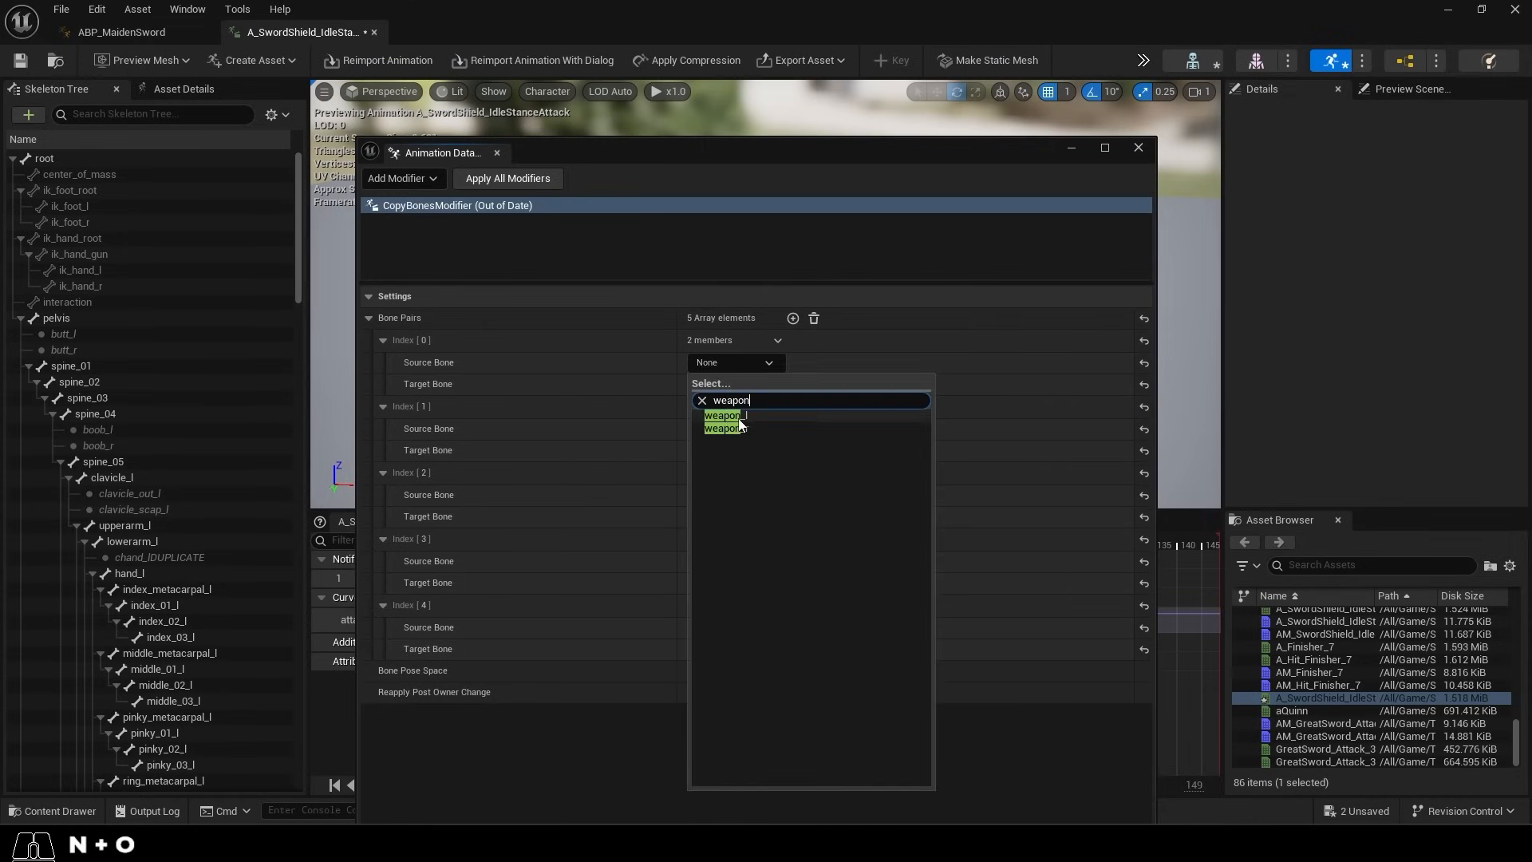
{"action": "left_click", "coordinate": [722, 414]}
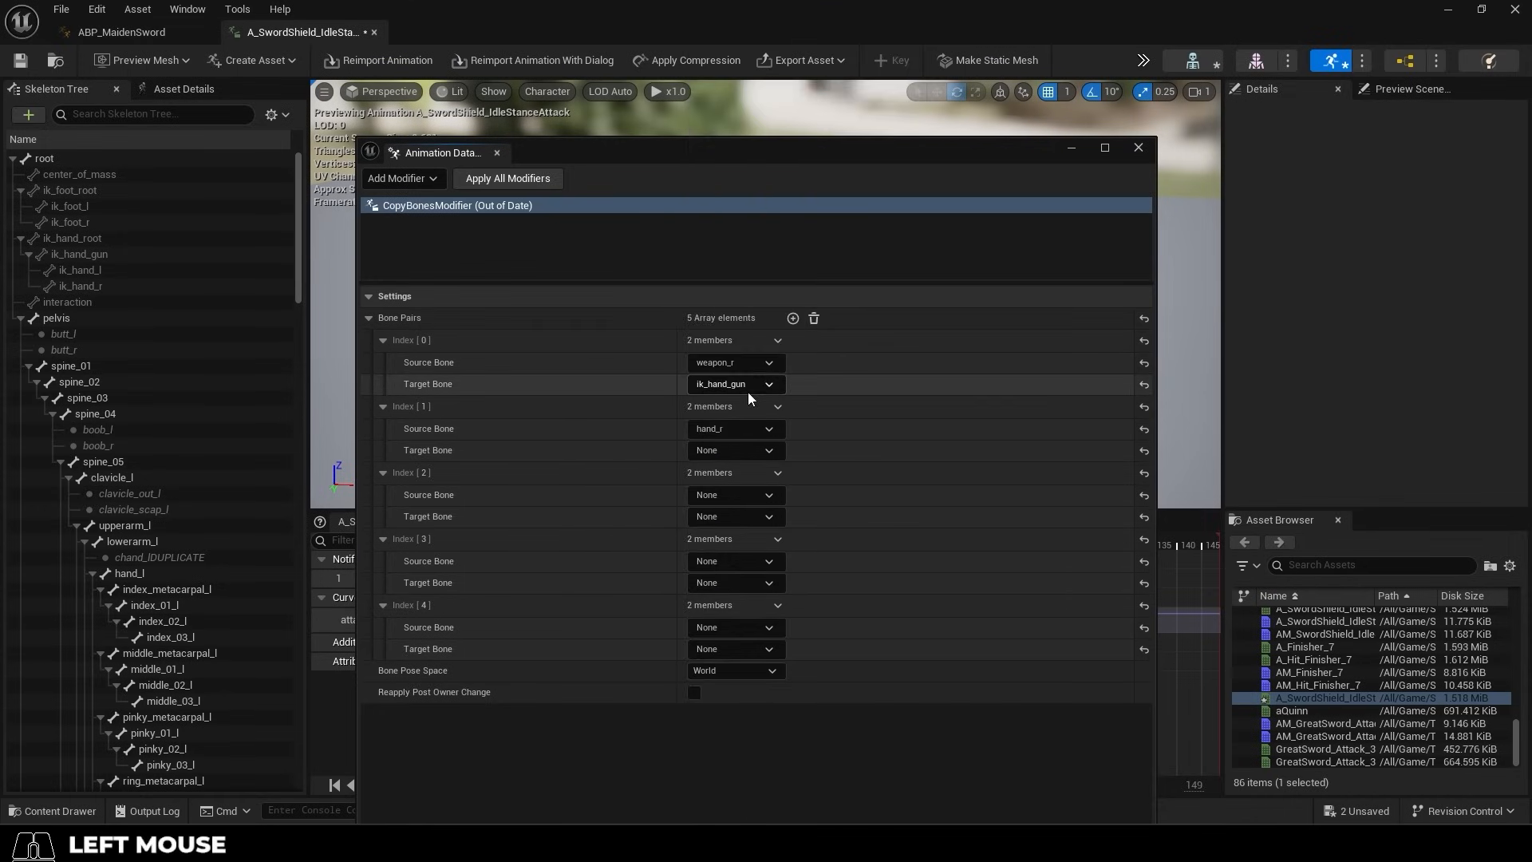
{"action": "left_click", "coordinate": [734, 517]}
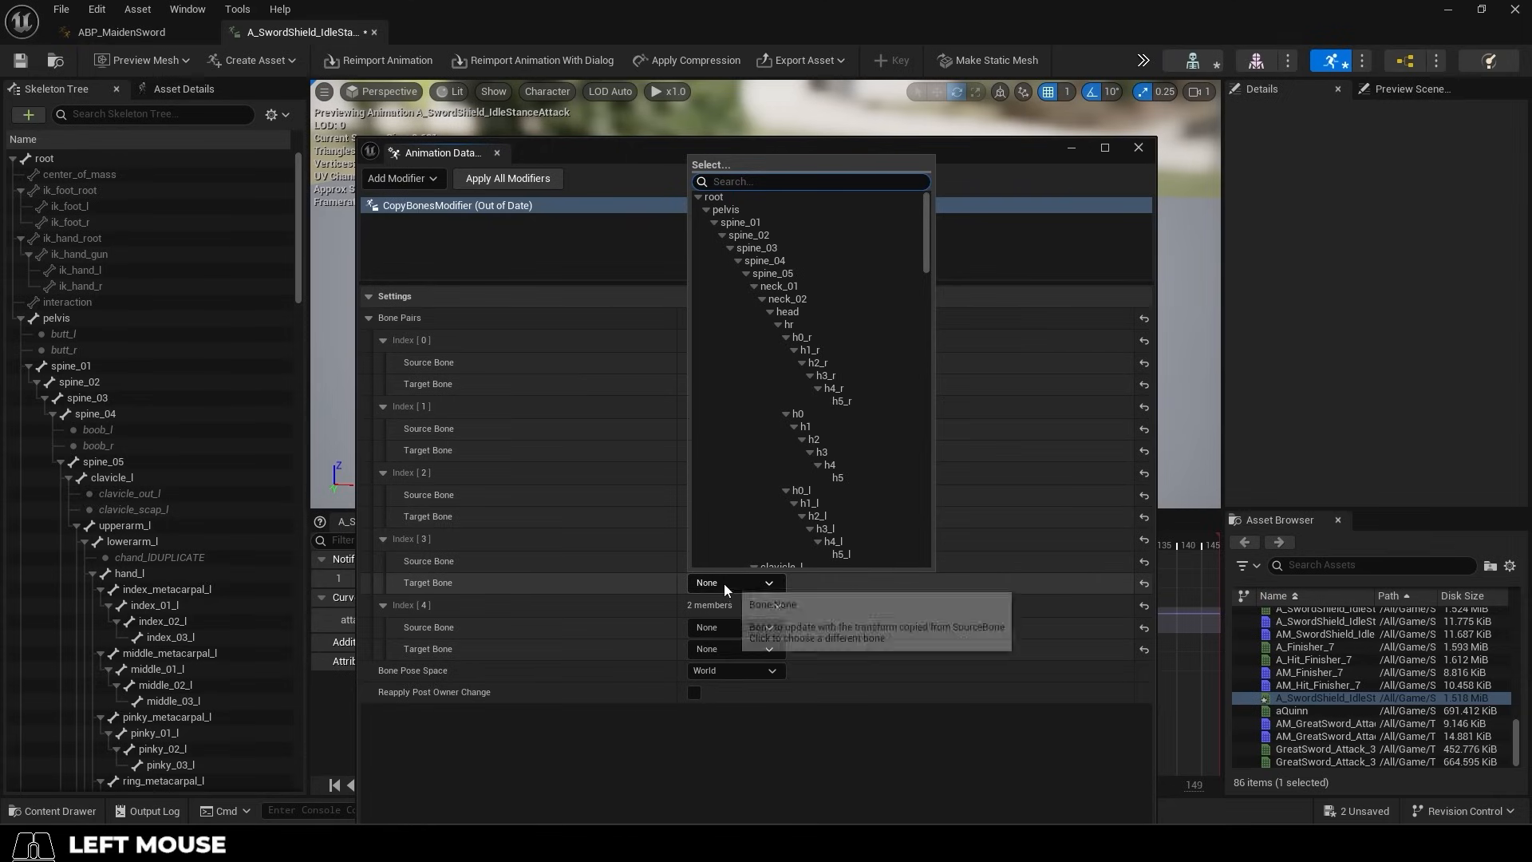
{"action": "type", "text": "foot"}
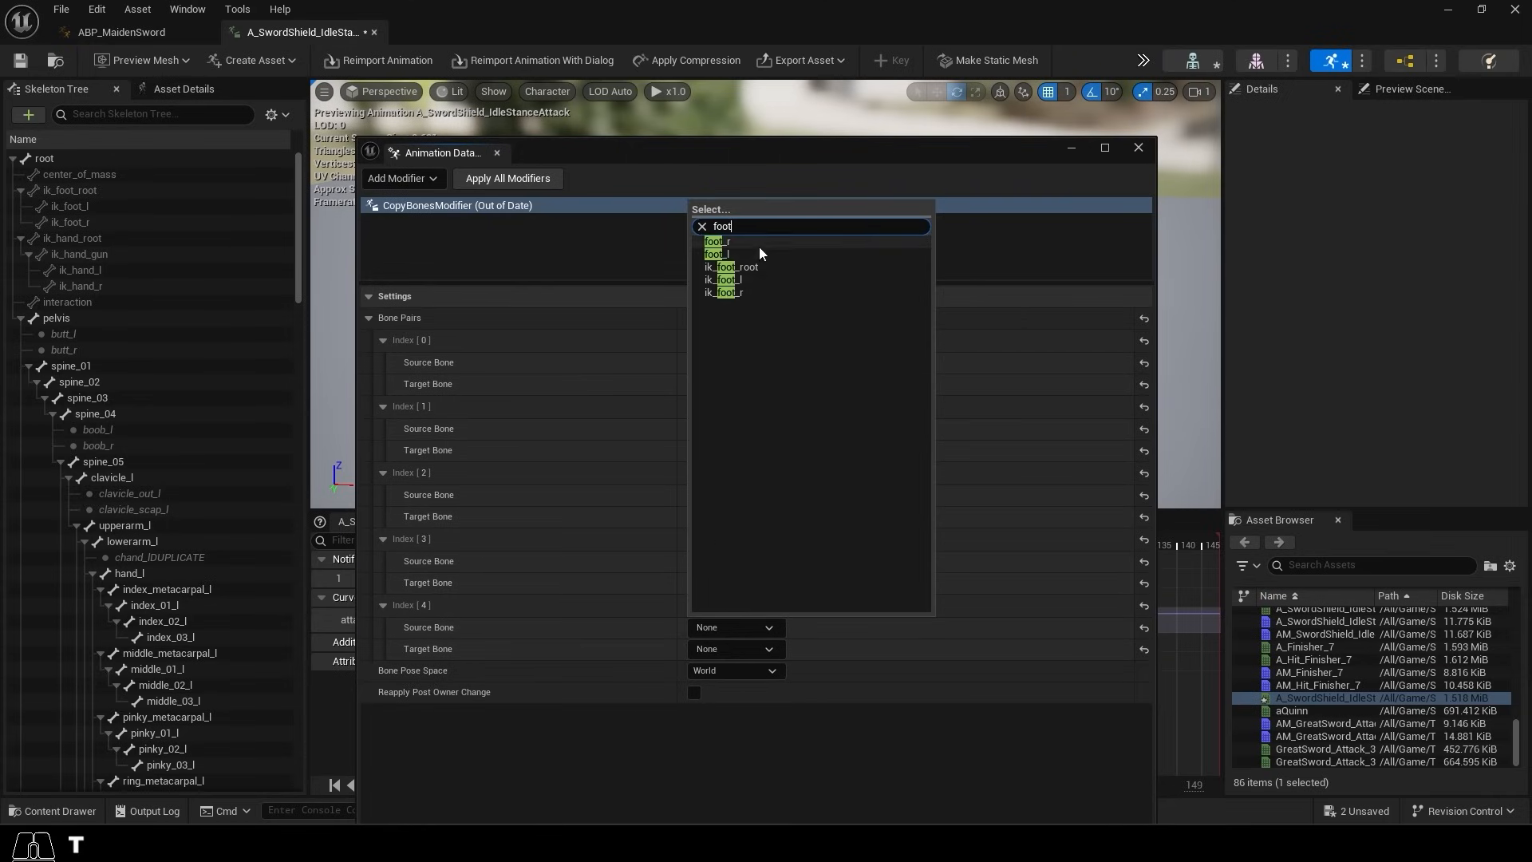
{"action": "left_click", "coordinate": [1136, 148]}
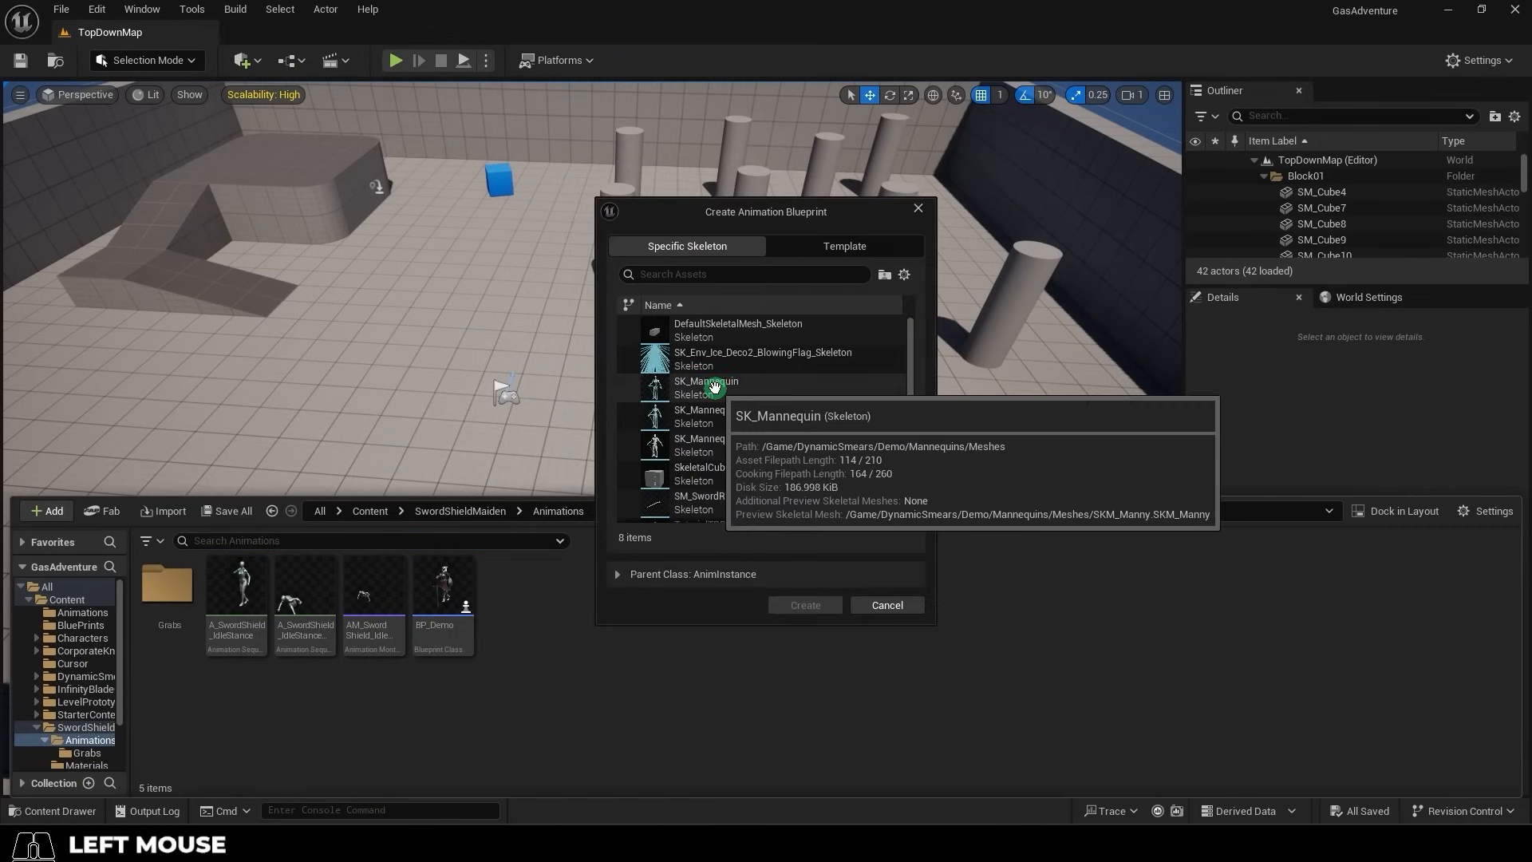
- Create an Animation Blueprint on SK_Mannequin and open it
{"action": "left_click", "coordinate": [804, 604]}
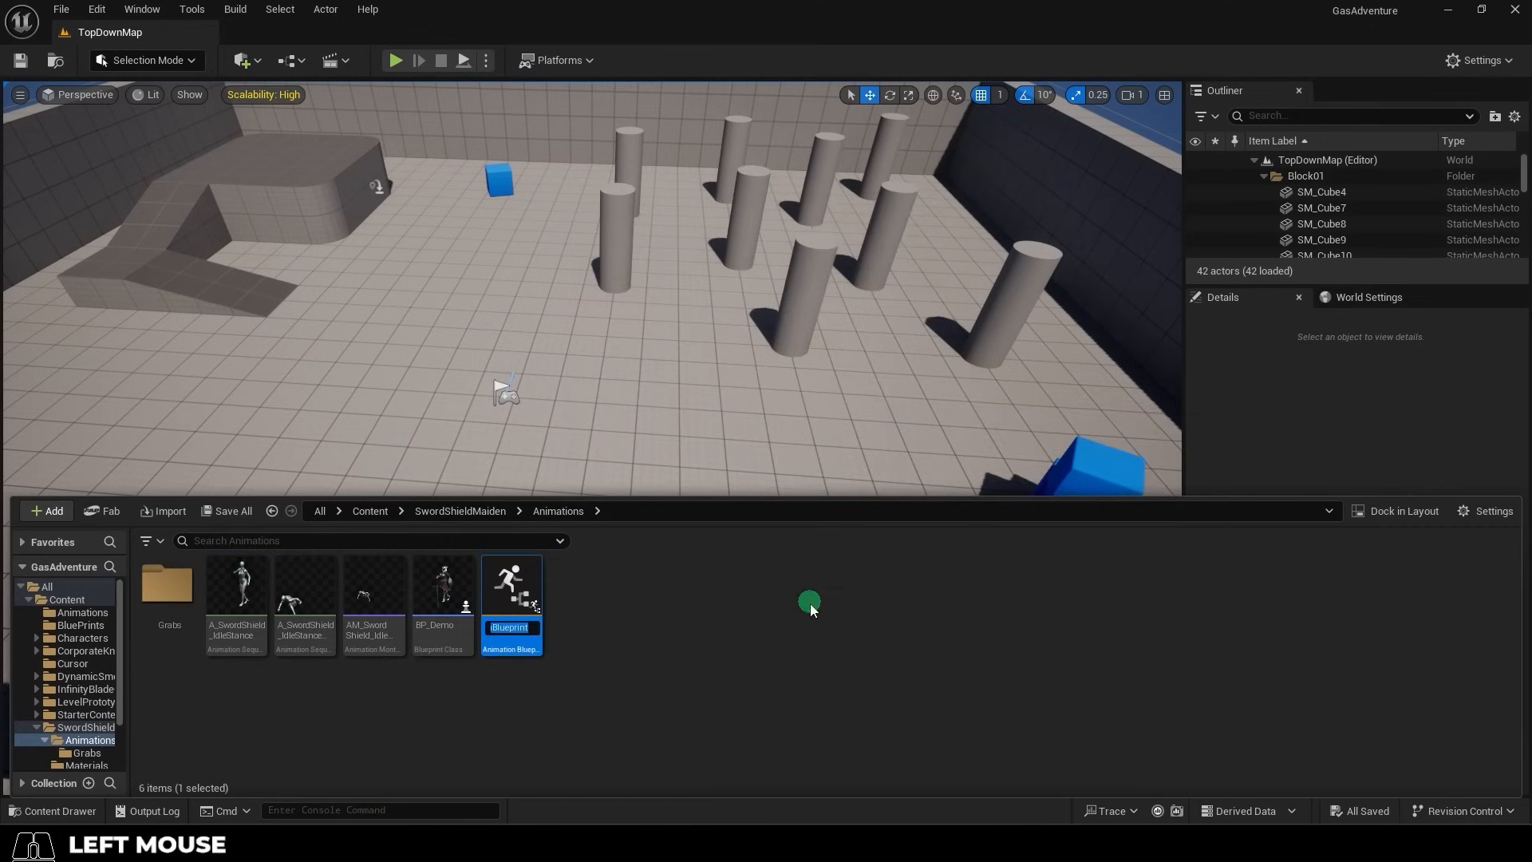
{"action": "double_click", "coordinate": [510, 586]}
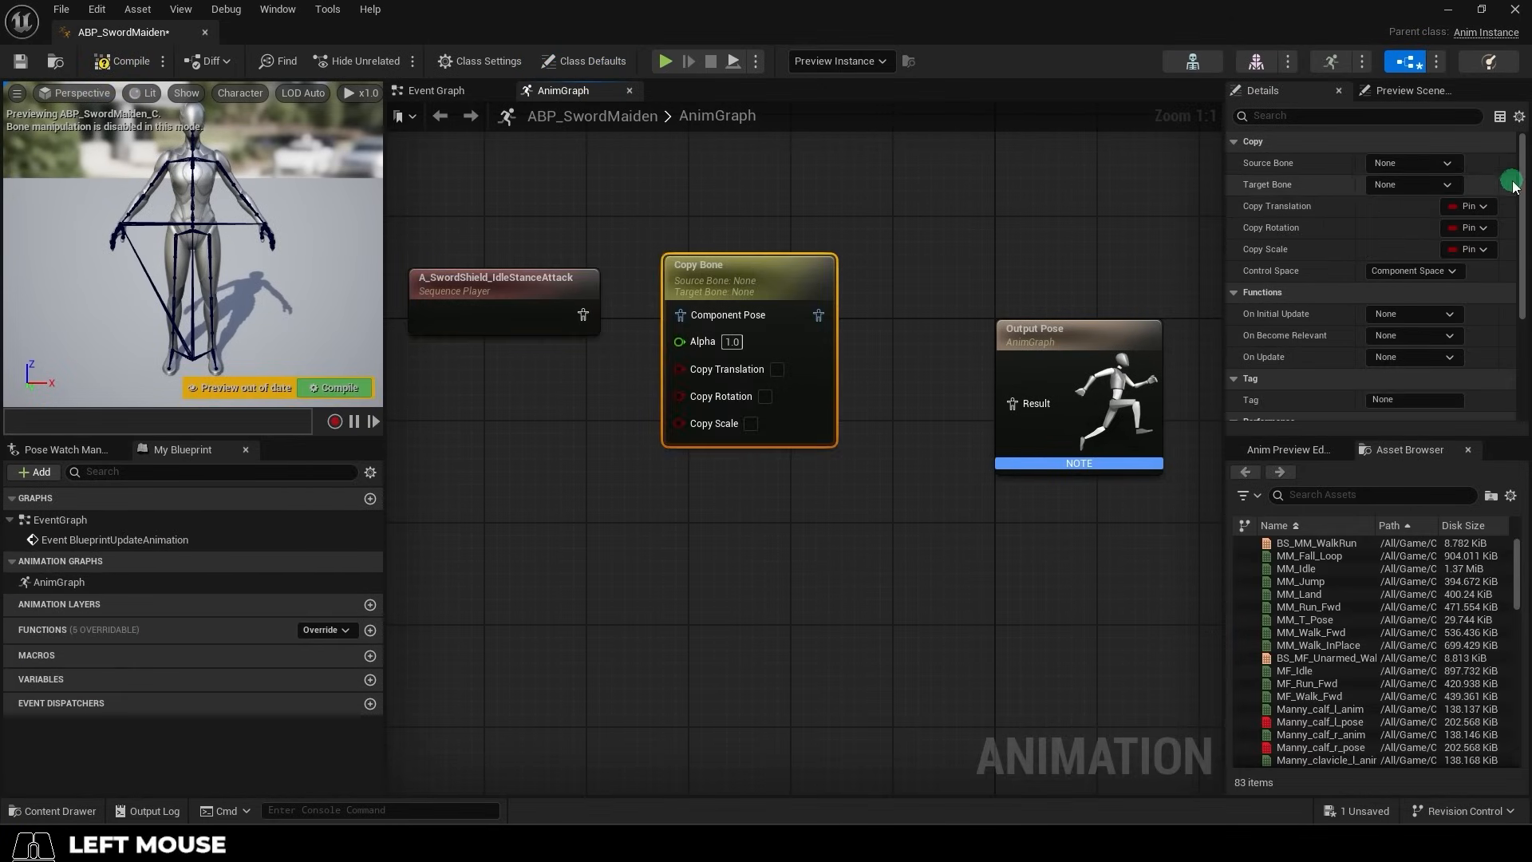
- Set Copy Bone's Alpha Input Type to Anim Curve Value using attachWeaponToIK
{"action": "left_click", "coordinate": [1410, 300]}
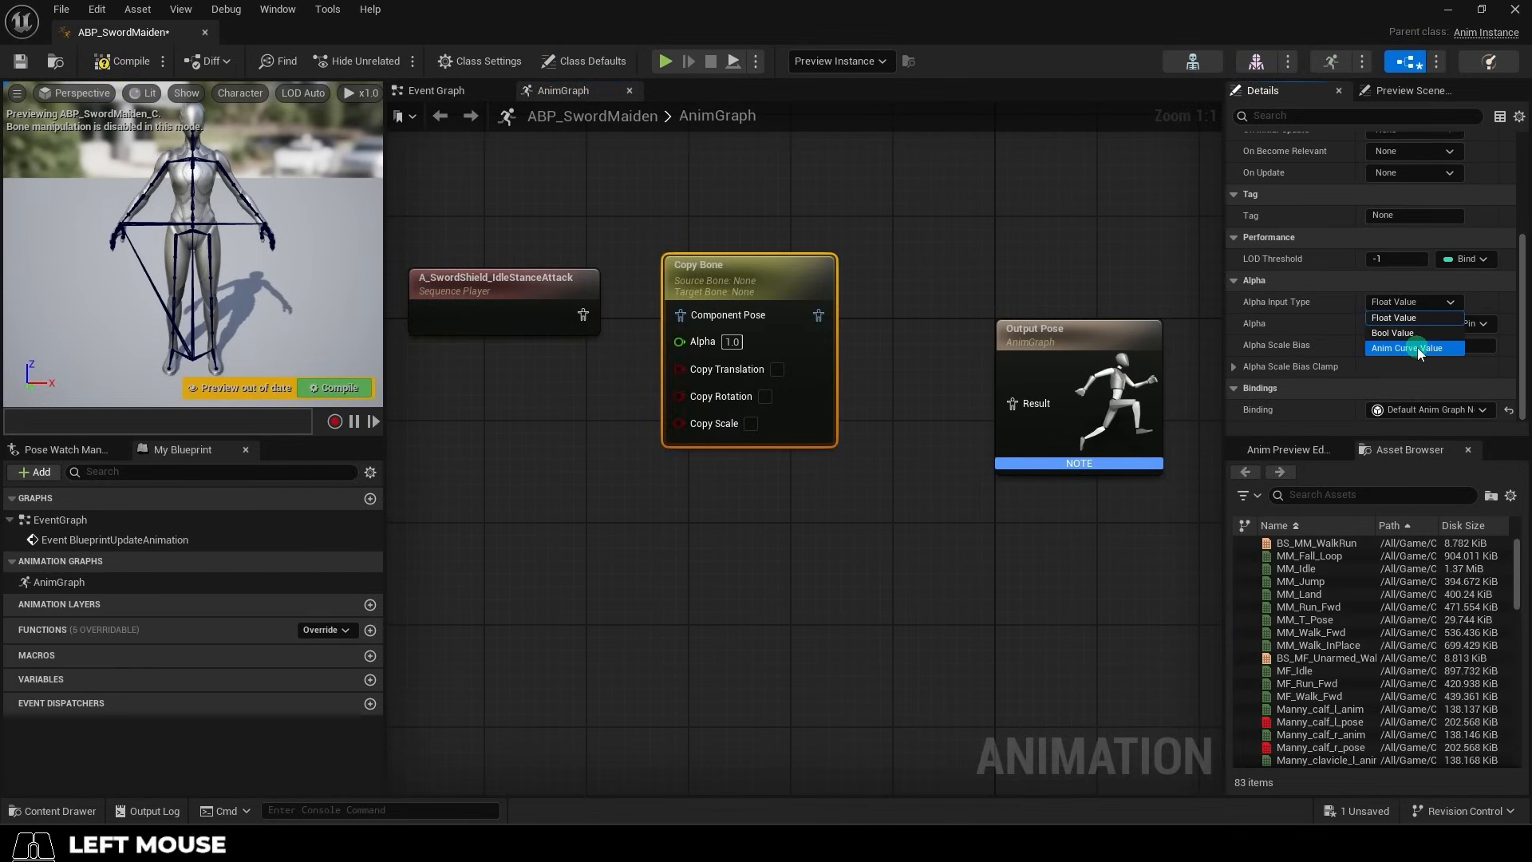
{"action": "left_click", "coordinate": [1411, 348]}
{"action": "type", "text": "attachWeaponToIK"}
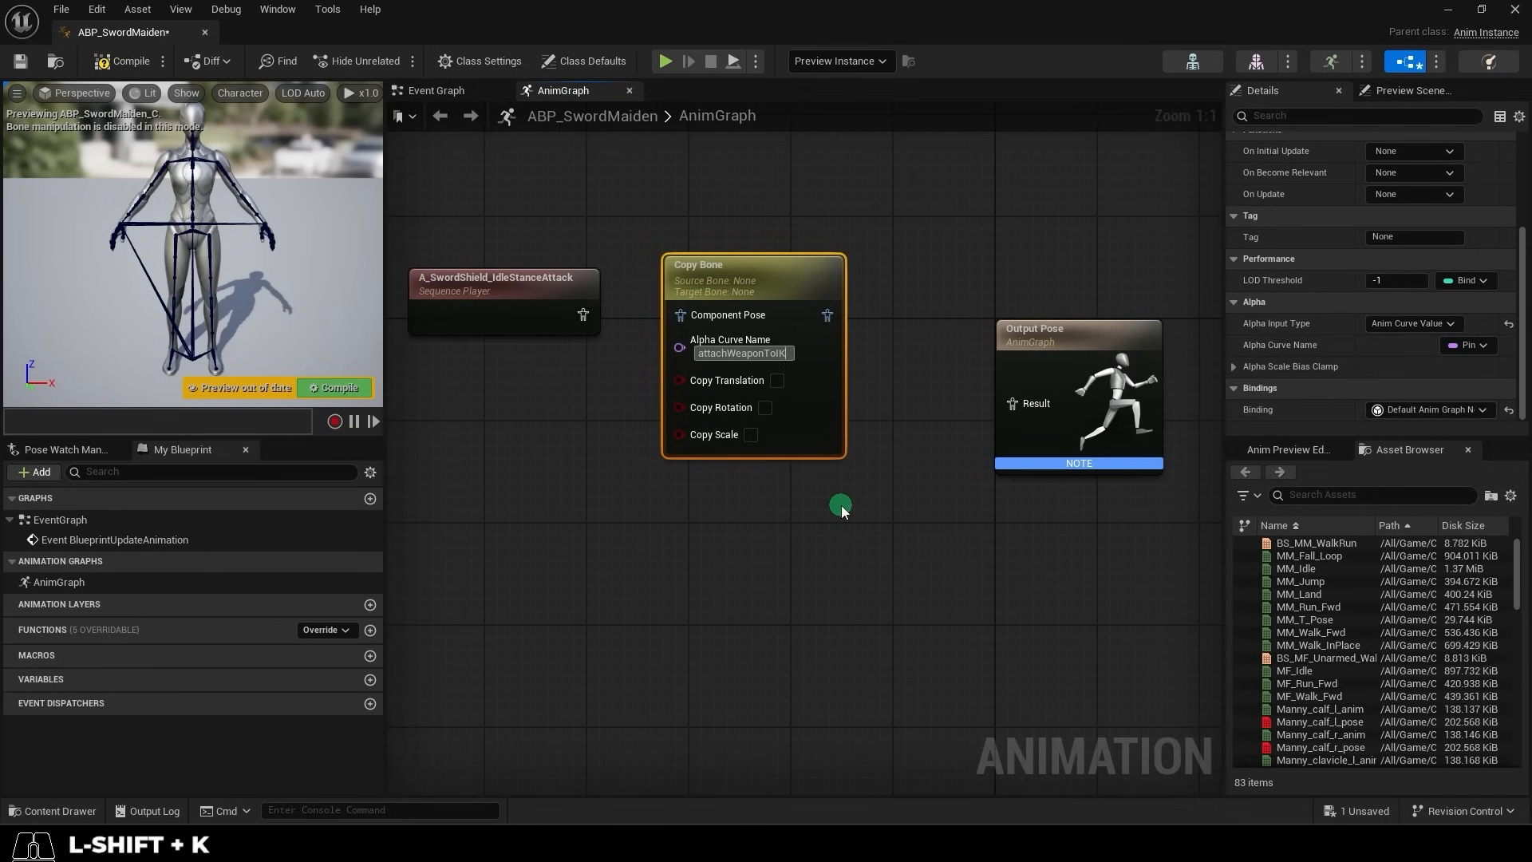
{"action": "left_click", "coordinate": [840, 505]}
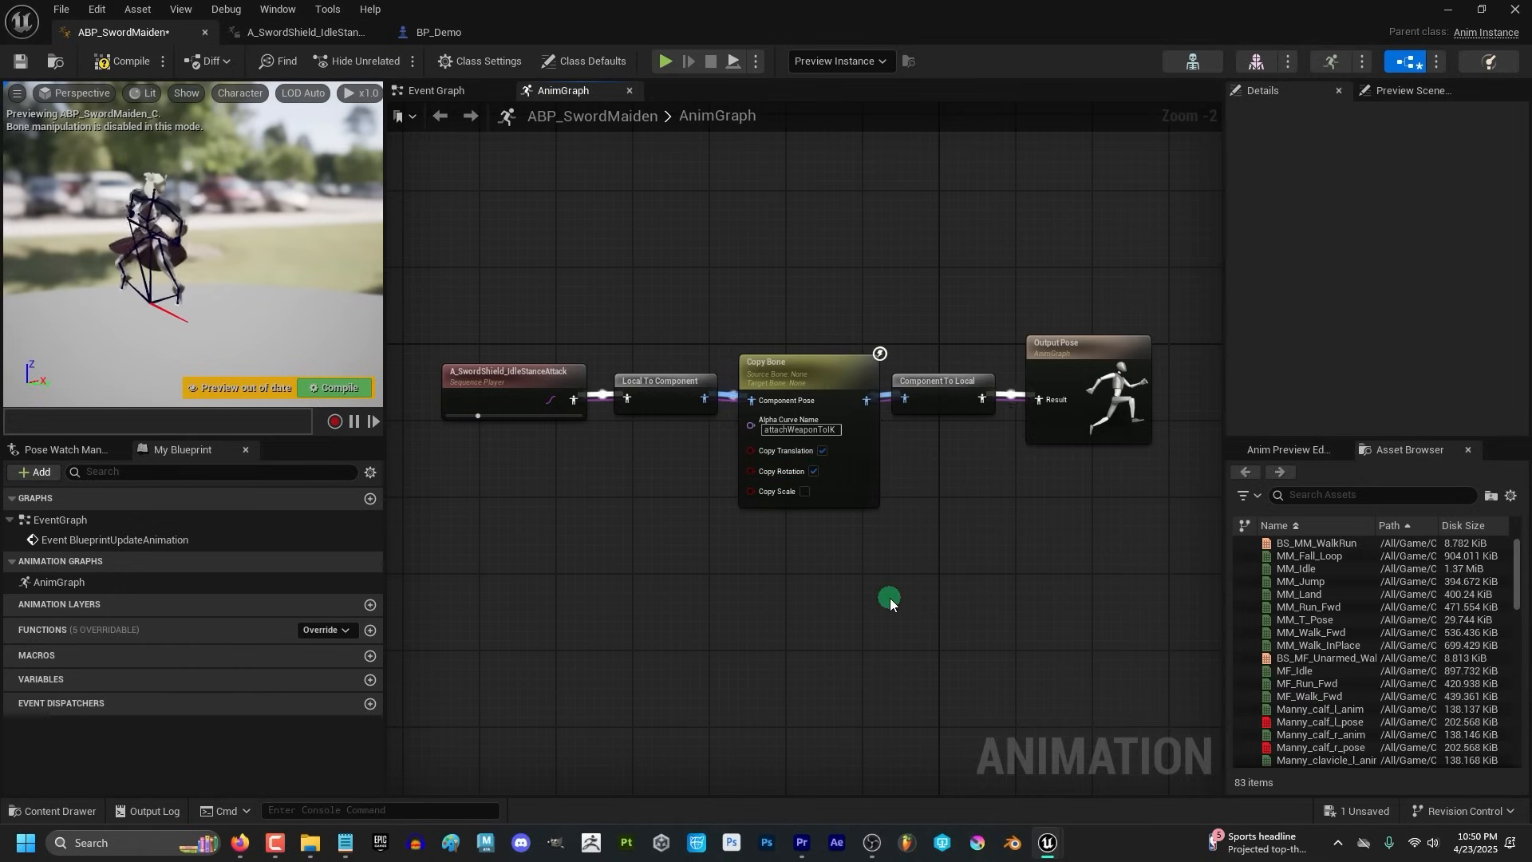
- Set the Copy Bone node's source and target bones in Details
{"action": "left_click", "coordinate": [791, 361]}
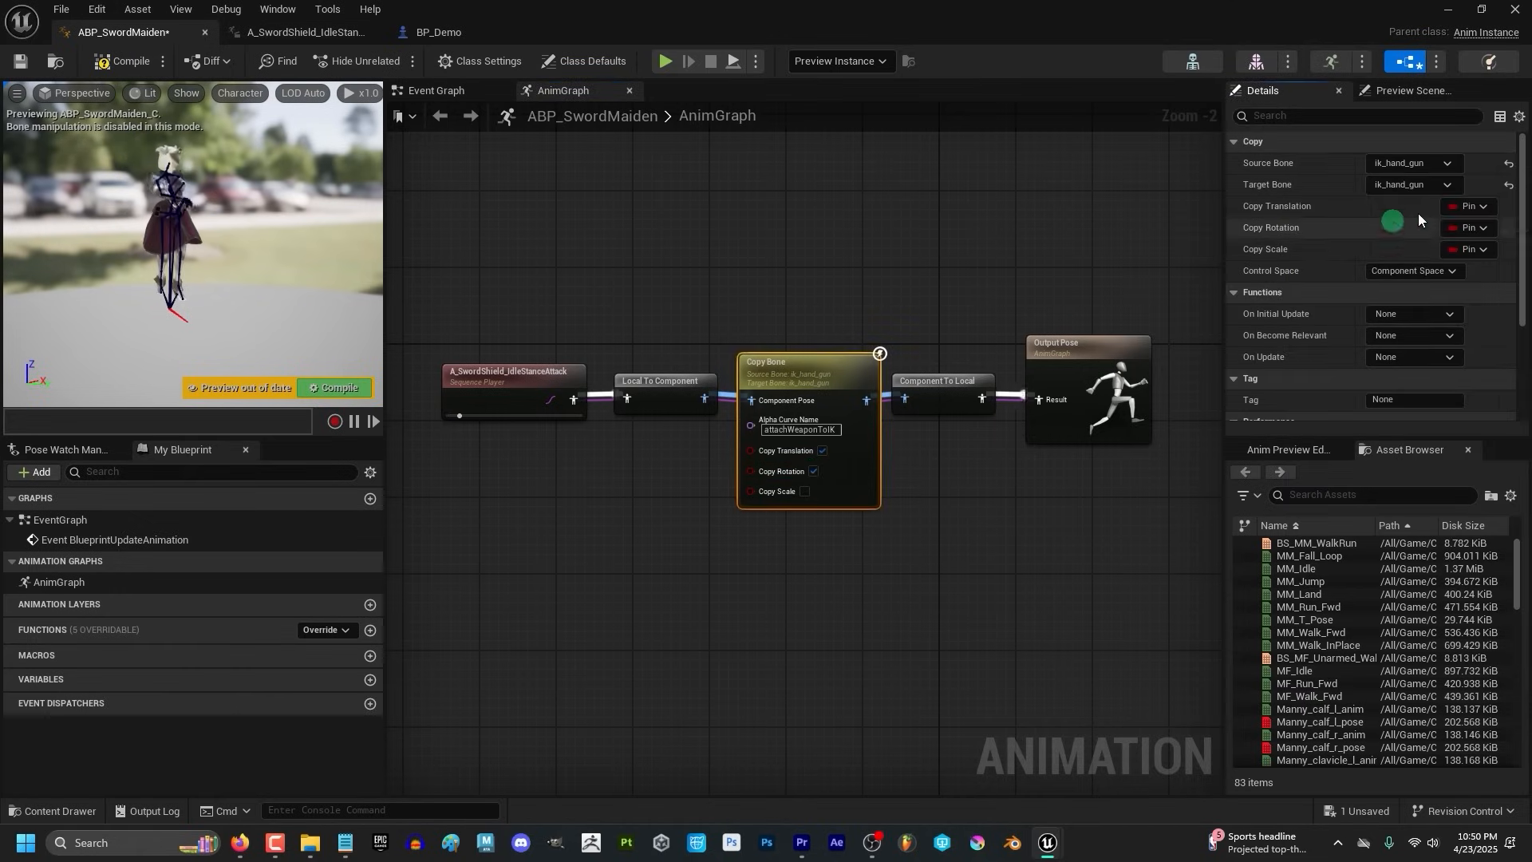
{"action": "left_click", "coordinate": [1444, 184]}
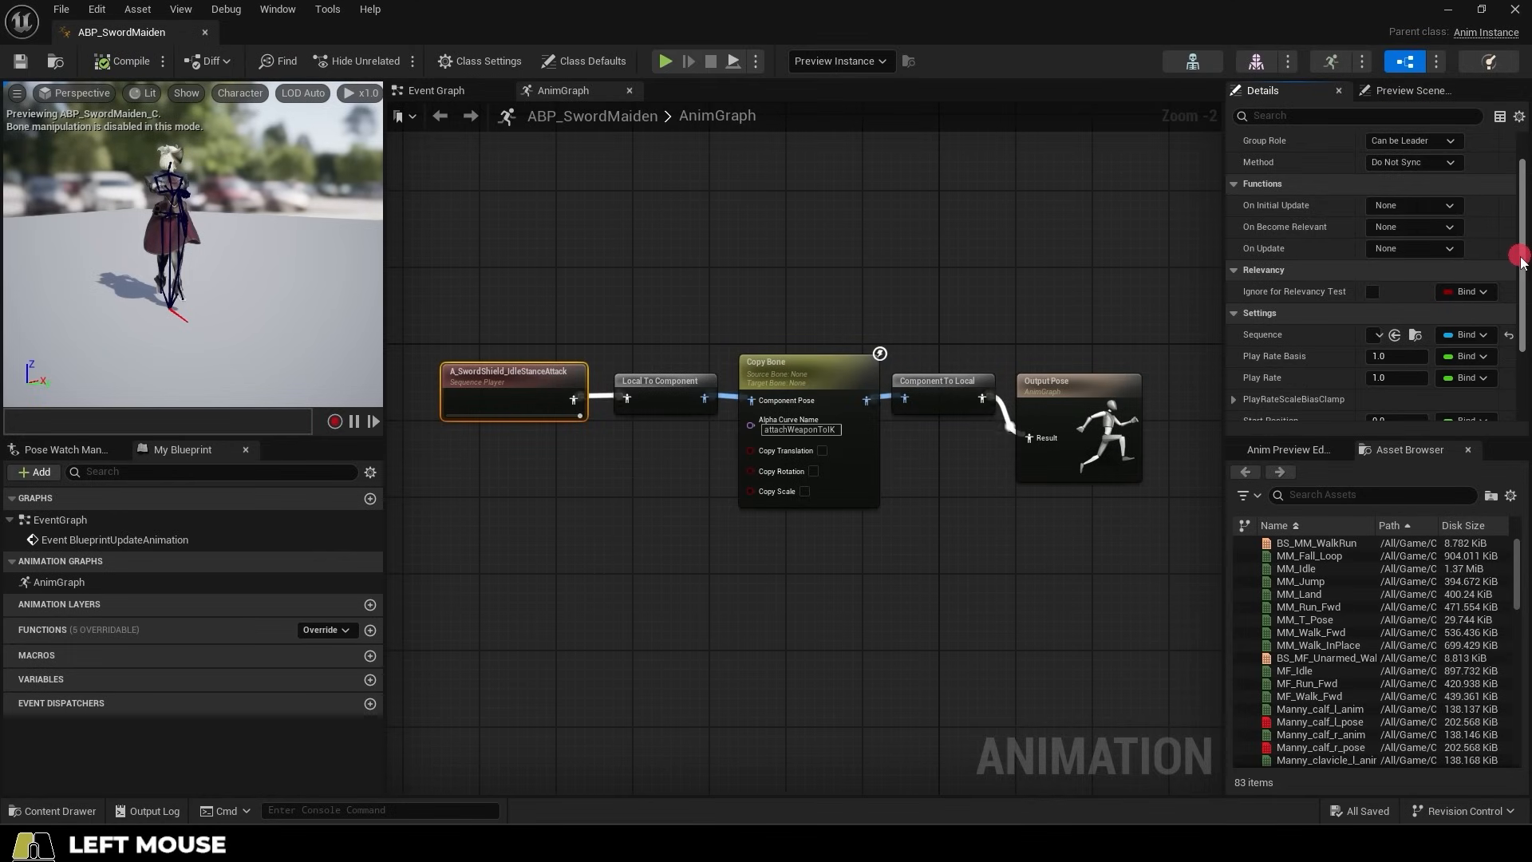
{"action": "left_click", "coordinate": [1372, 322]}
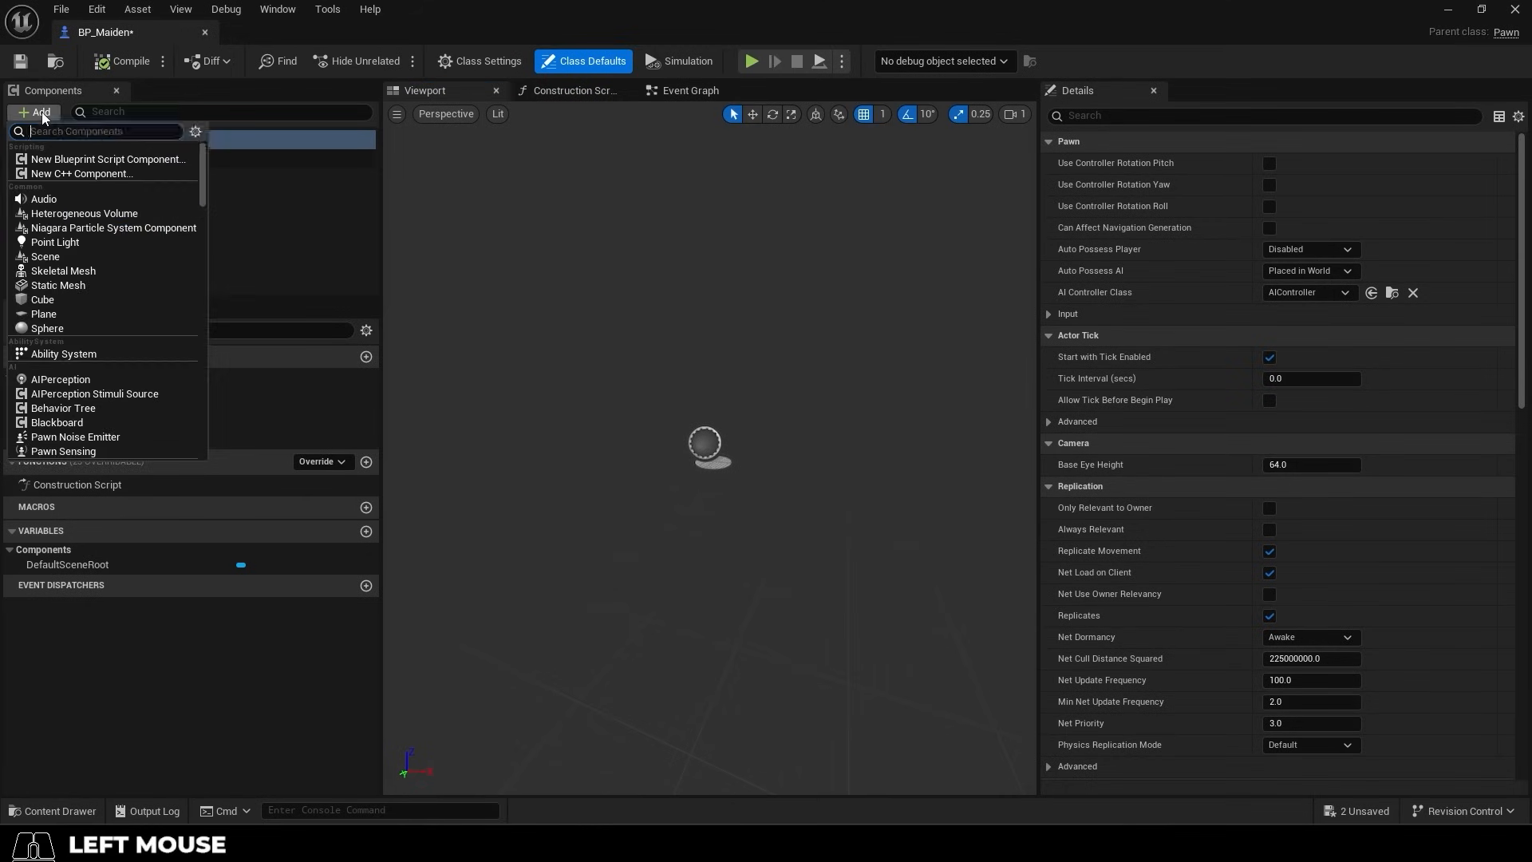
- Add the Sword component and set its parent socket to weapon_r
{"action": "left_click", "coordinate": [63, 270]}
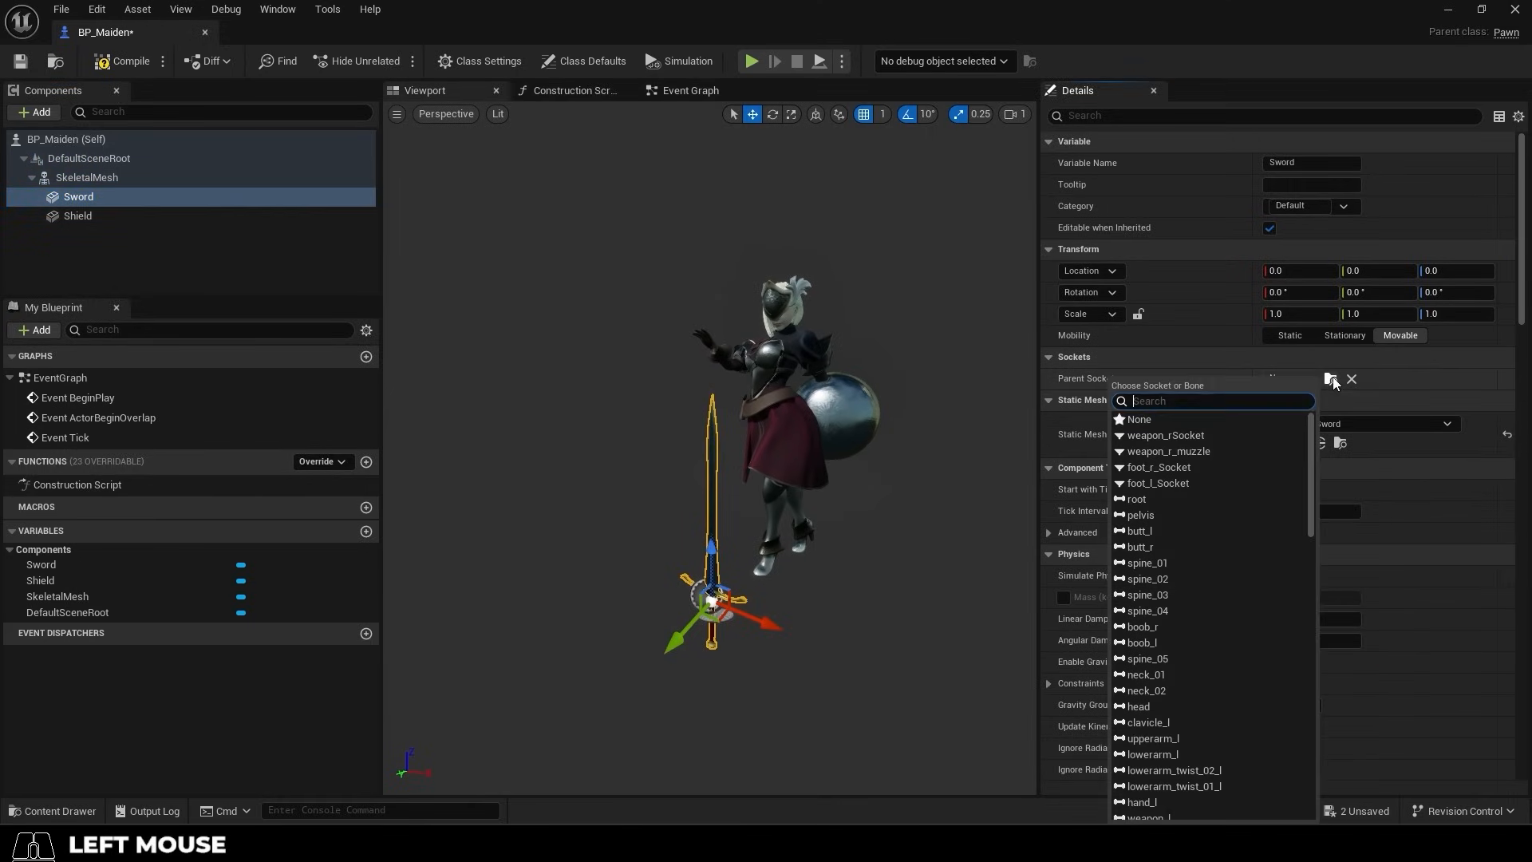
{"action": "type", "text": "weapon"}
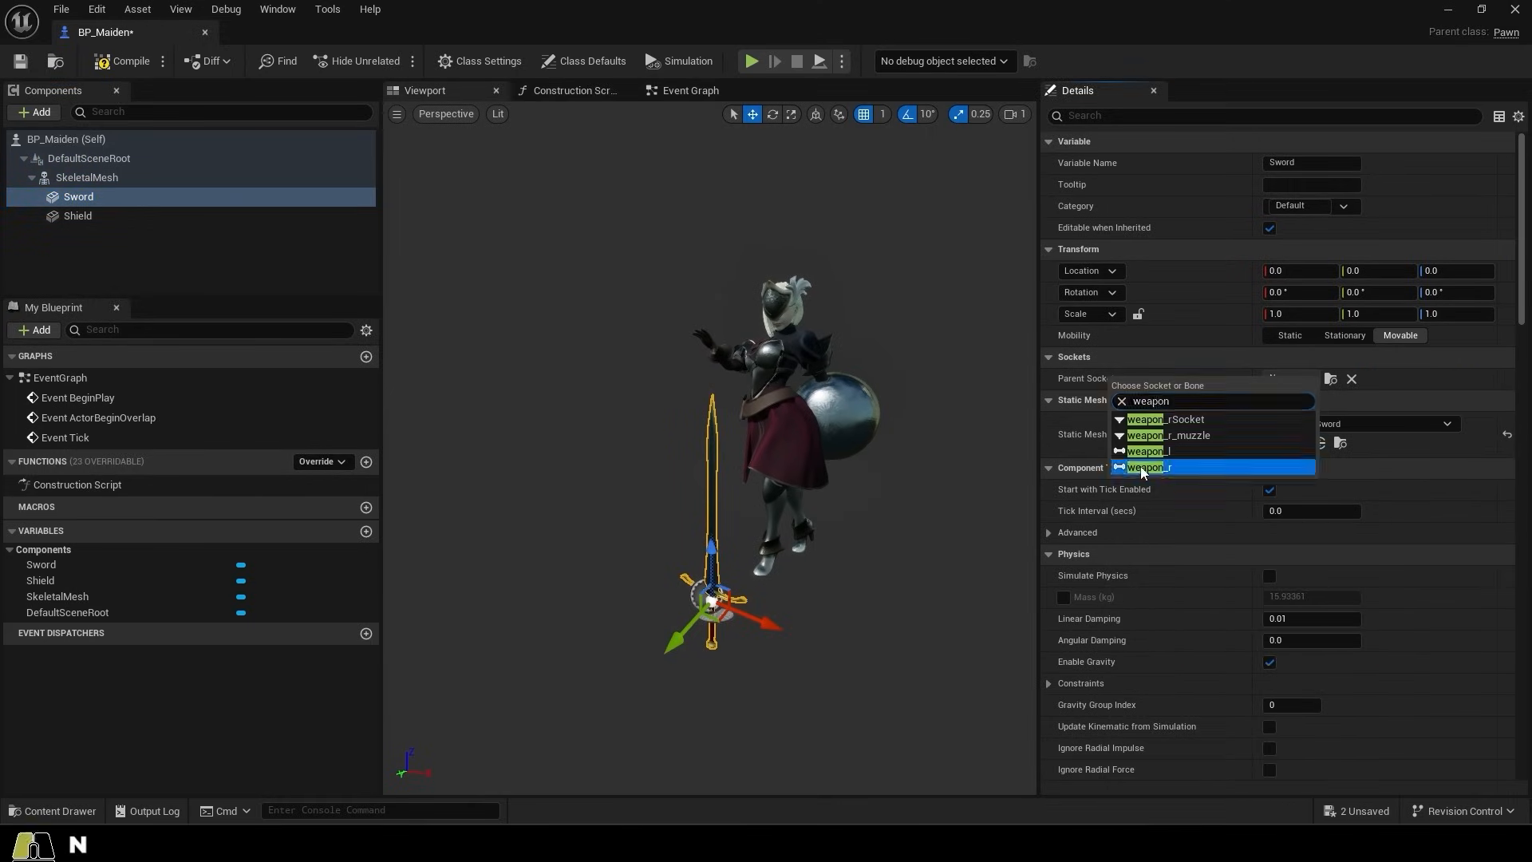
{"action": "left_click", "coordinate": [1144, 467]}
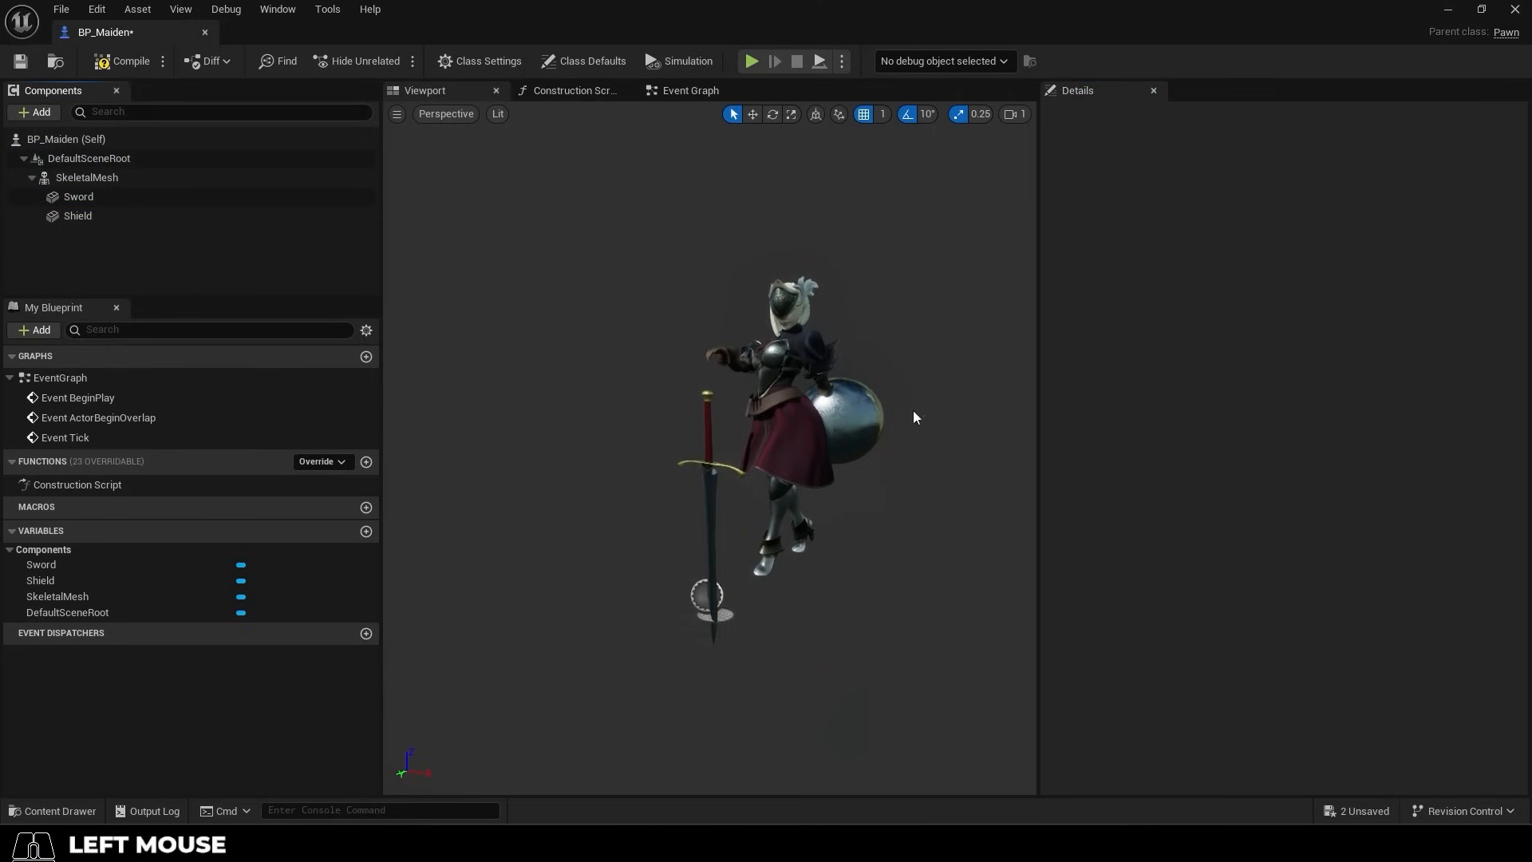